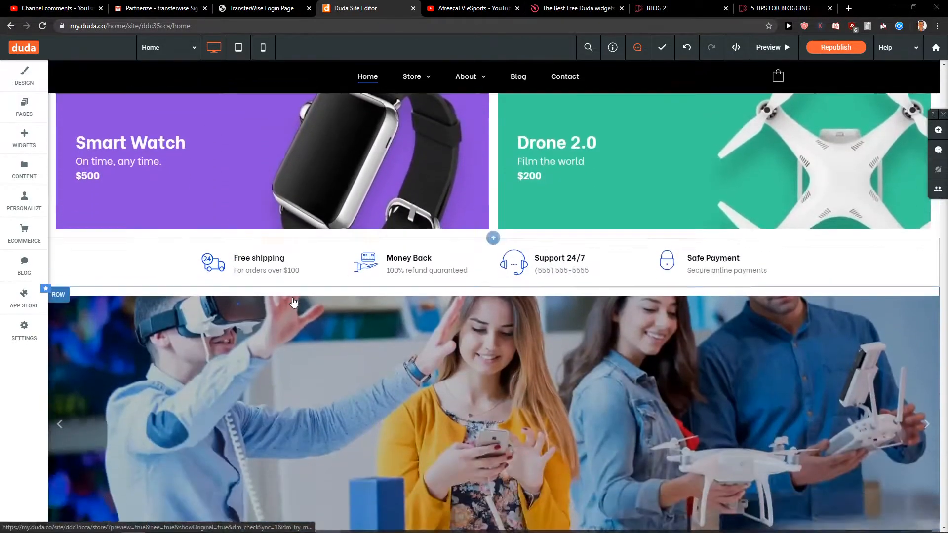
# Step: Scroll down the home page to the Our Bestsellers photo gallery
pyautogui.scroll(-3)
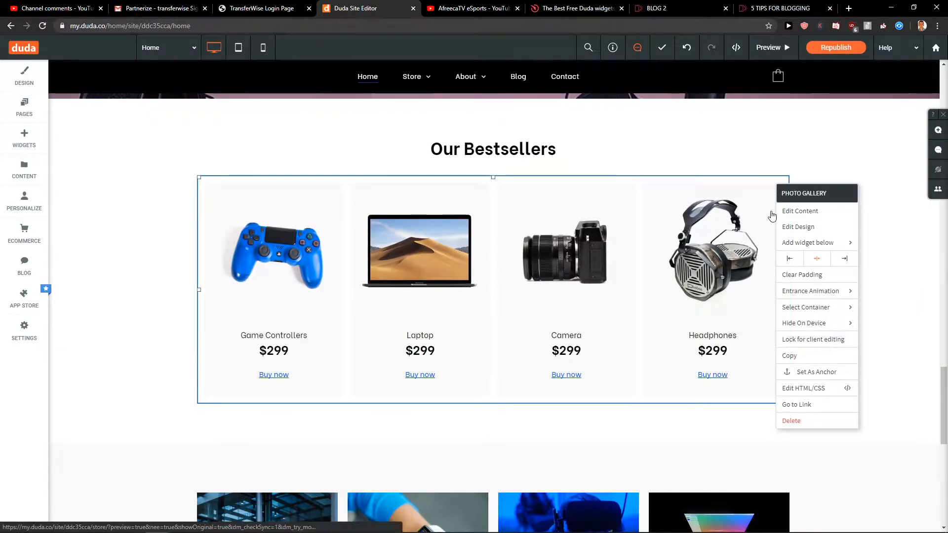
# Step: Set the bestsellers gallery as an anchor named 'Best Sellers' and add it to navigation
pyautogui.click(815, 371)
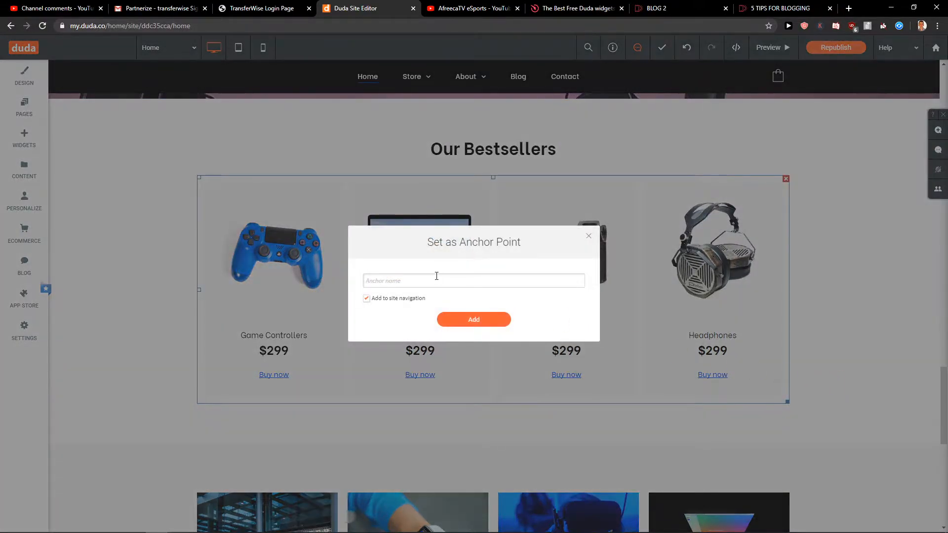
pyautogui.write('Best Se')
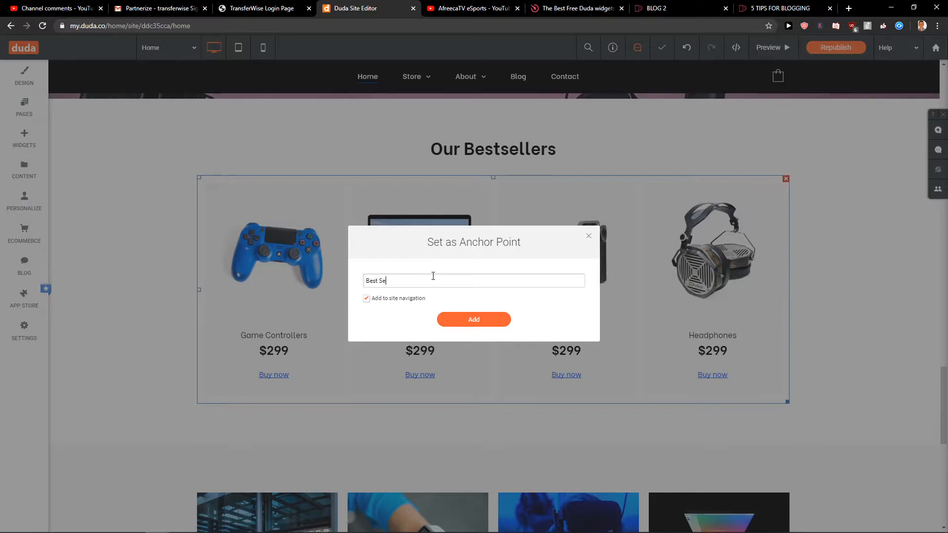
pyautogui.click(473, 319)
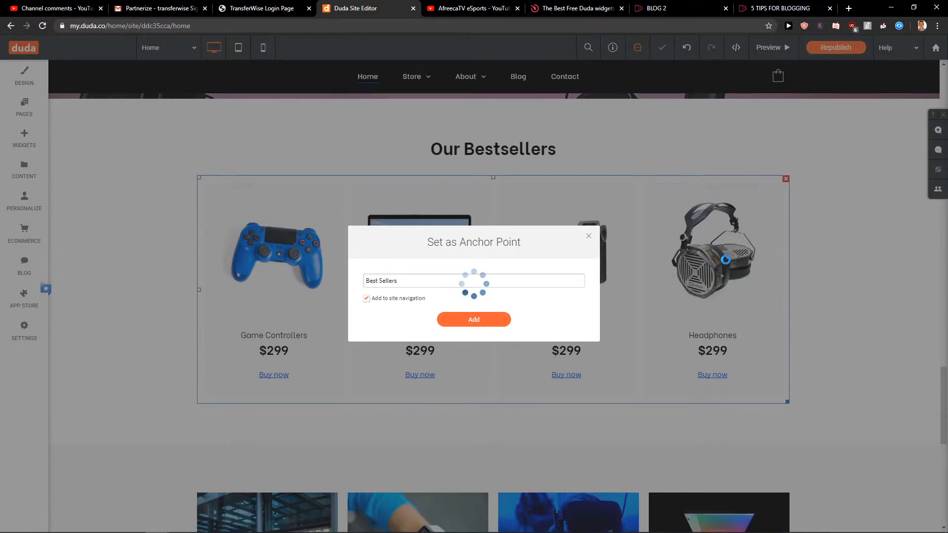
pyautogui.click(474, 319)
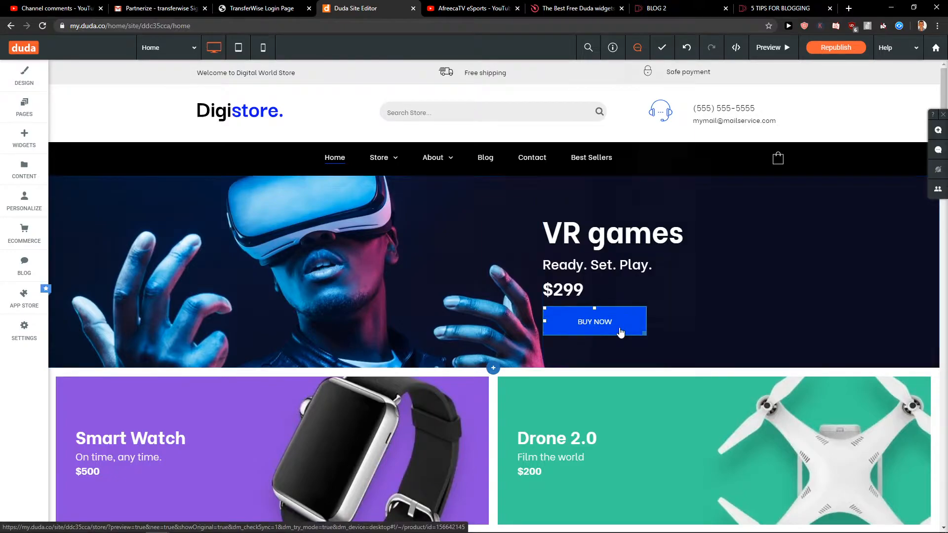
# Step: Link the hero BUY NOW button to the Home page's Best Sellers anchor, then preview
pyautogui.click(594, 321)
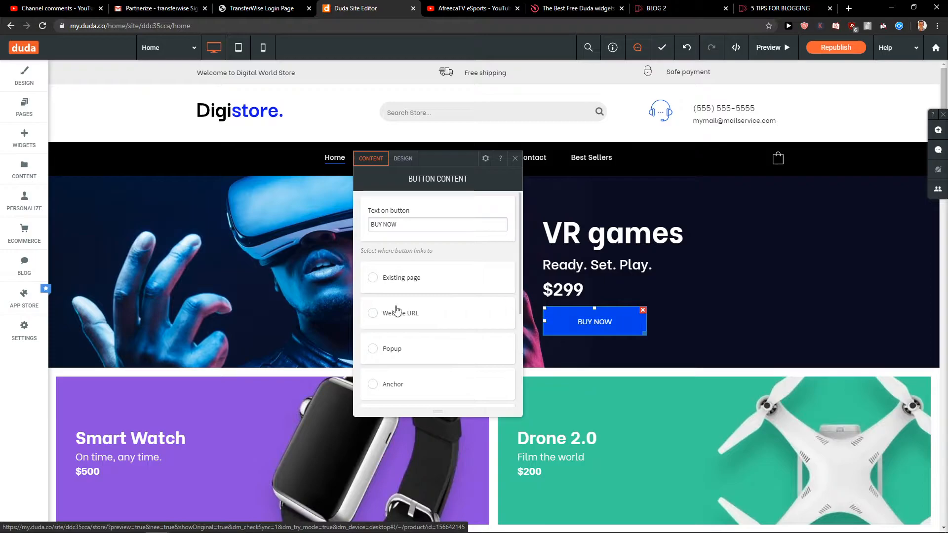
pyautogui.click(373, 321)
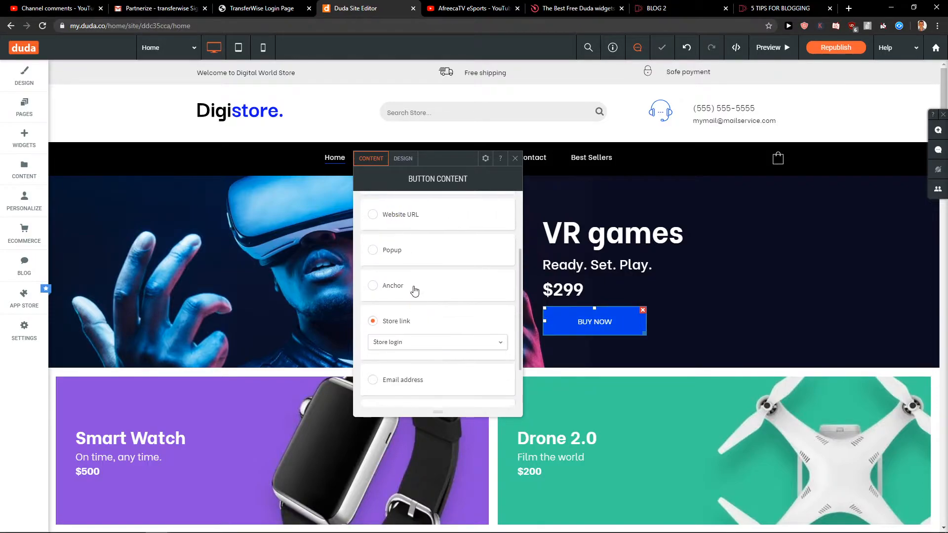
pyautogui.click(373, 286)
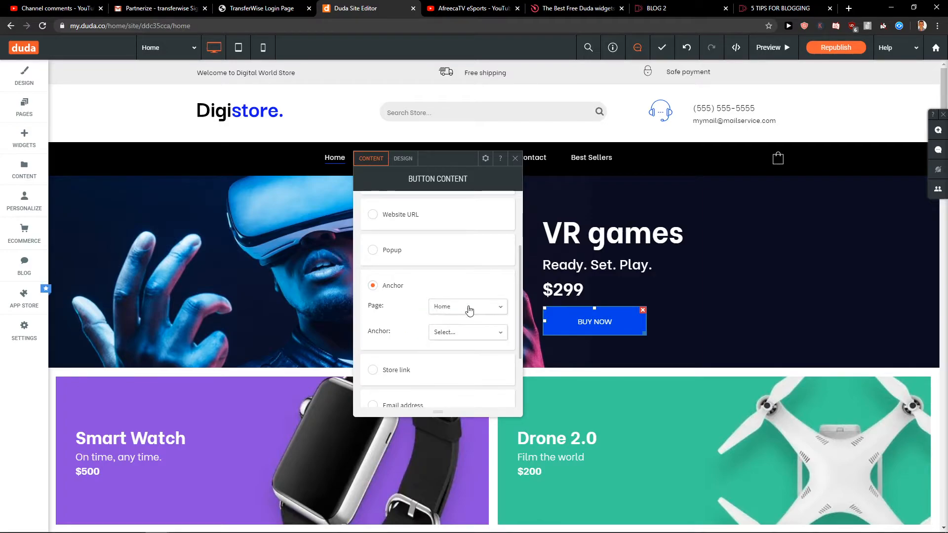
pyautogui.click(468, 306)
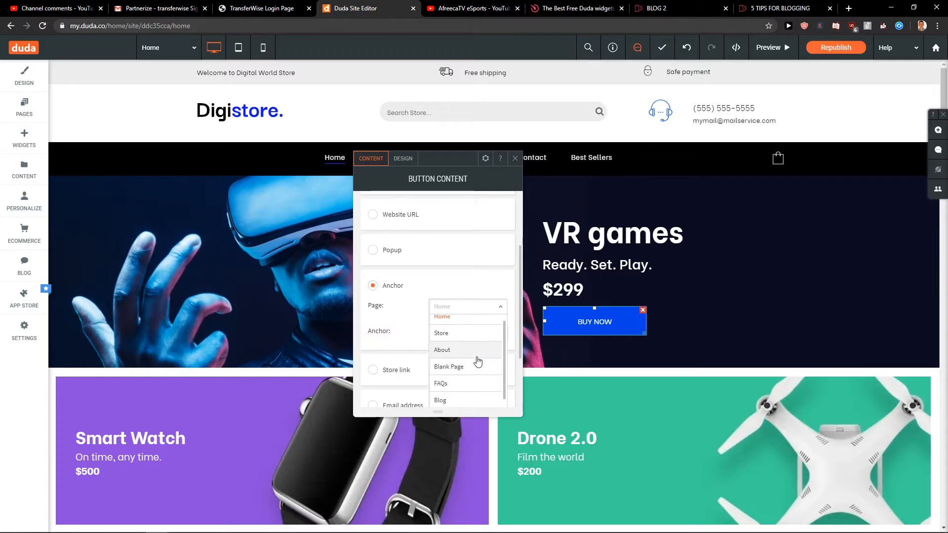
pyautogui.click(467, 307)
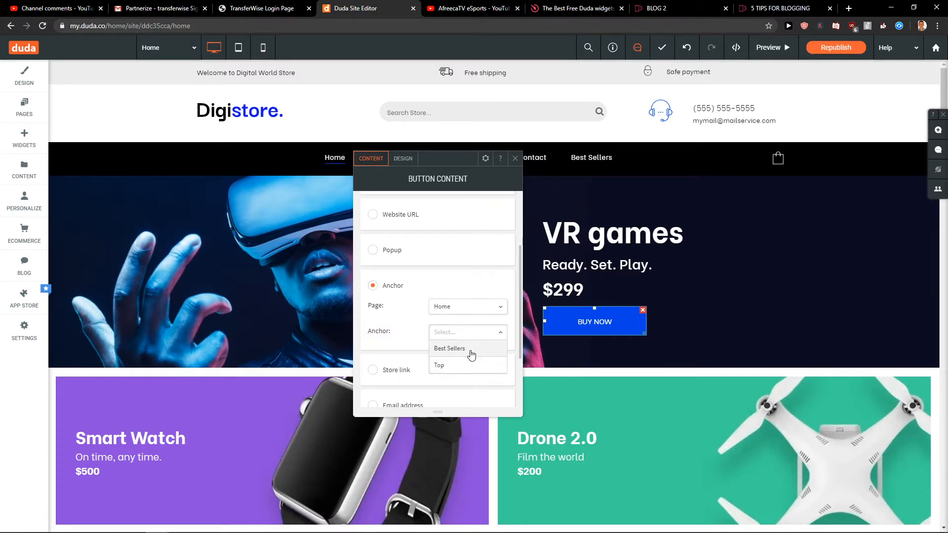
pyautogui.click(449, 348)
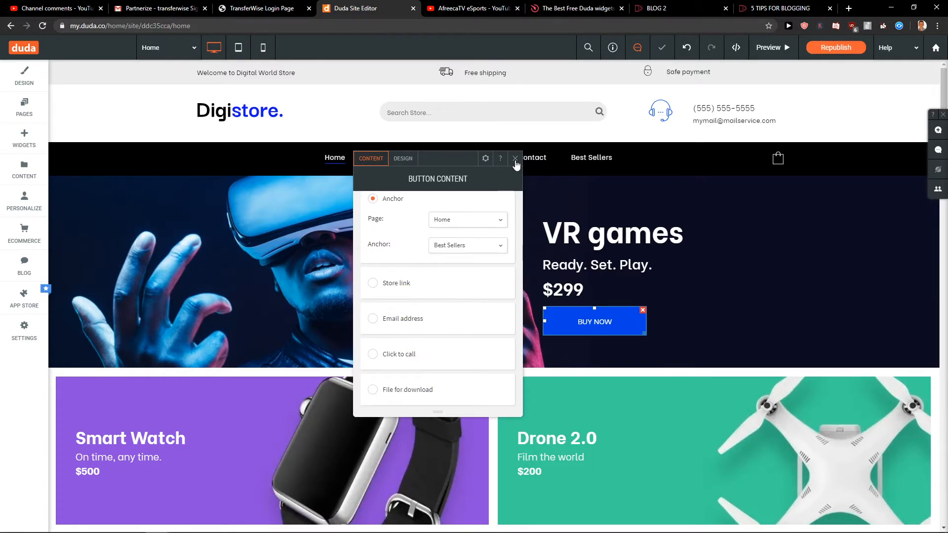
pyautogui.click(772, 48)
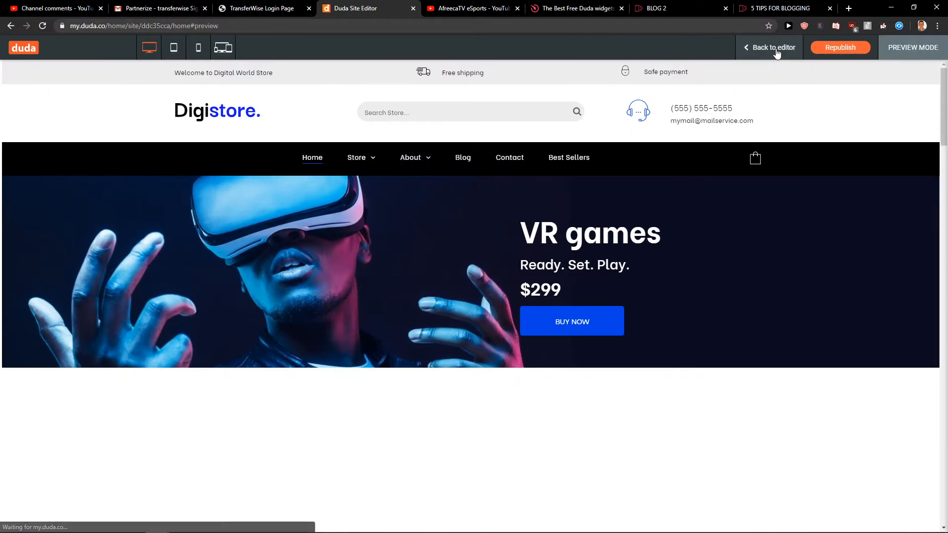
pyautogui.scroll(-3)
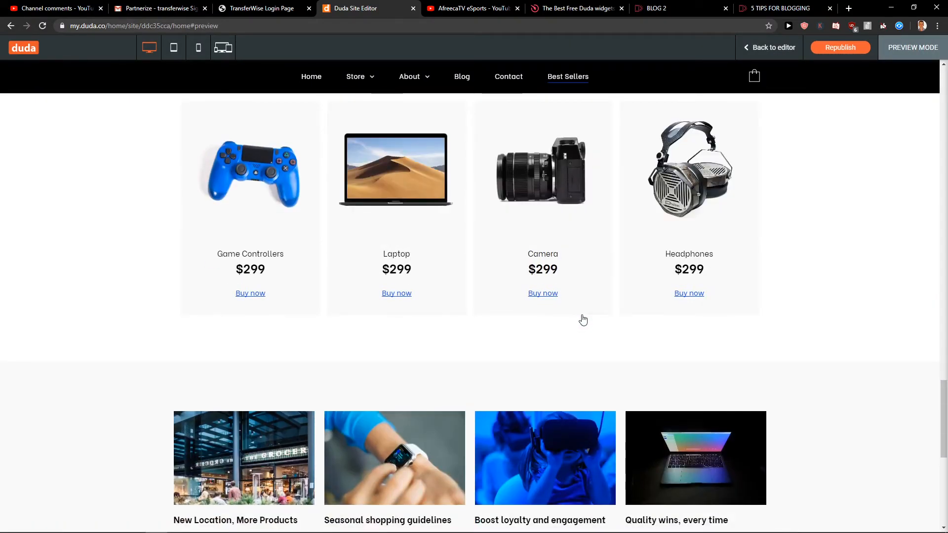